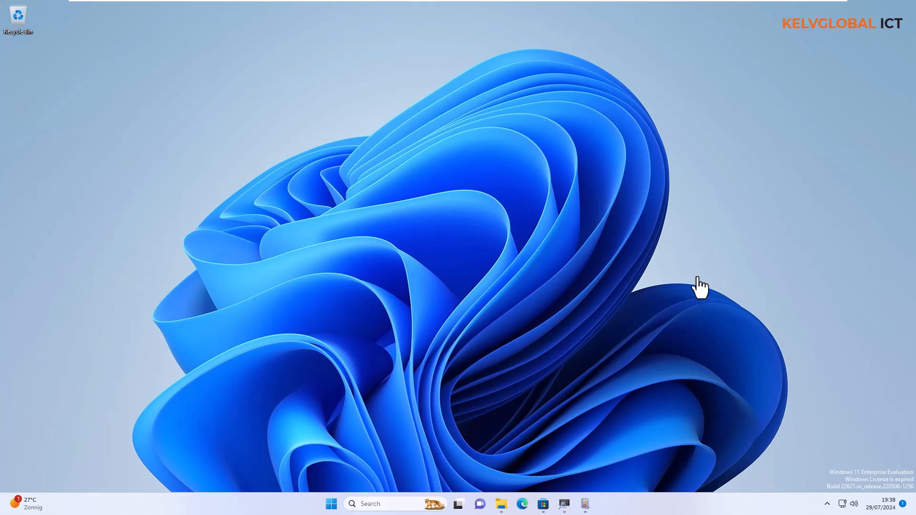
mouse_move(379, 504)
text(event viewer)
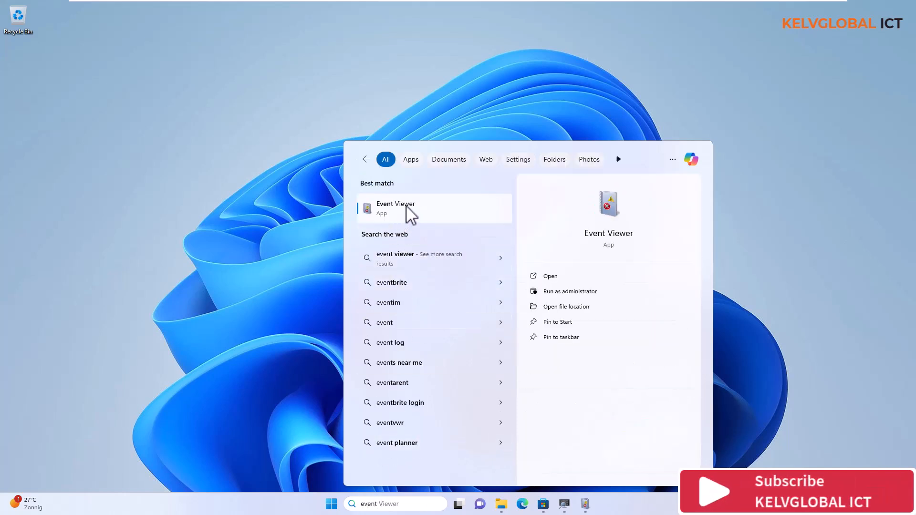
Show the launch options for the Event Viewer search result to run it as administrator
right_click(409, 208)
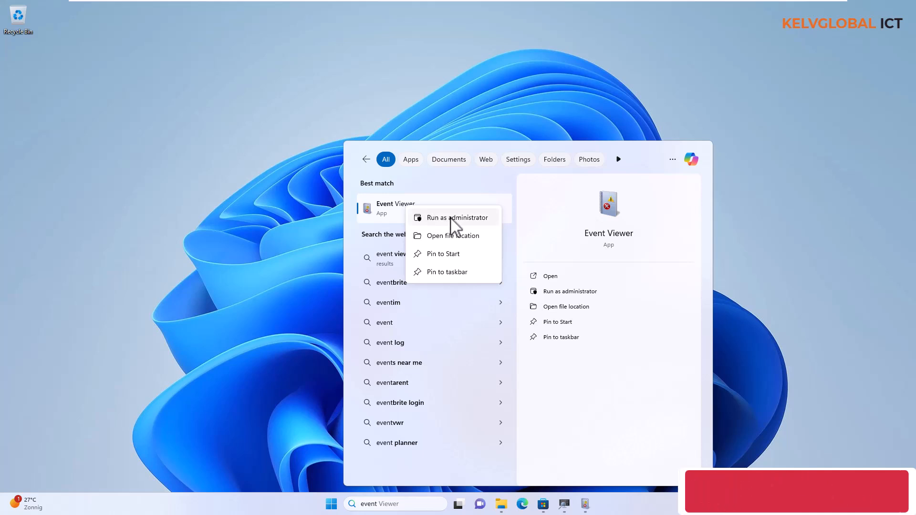
mouse_move(592, 291)
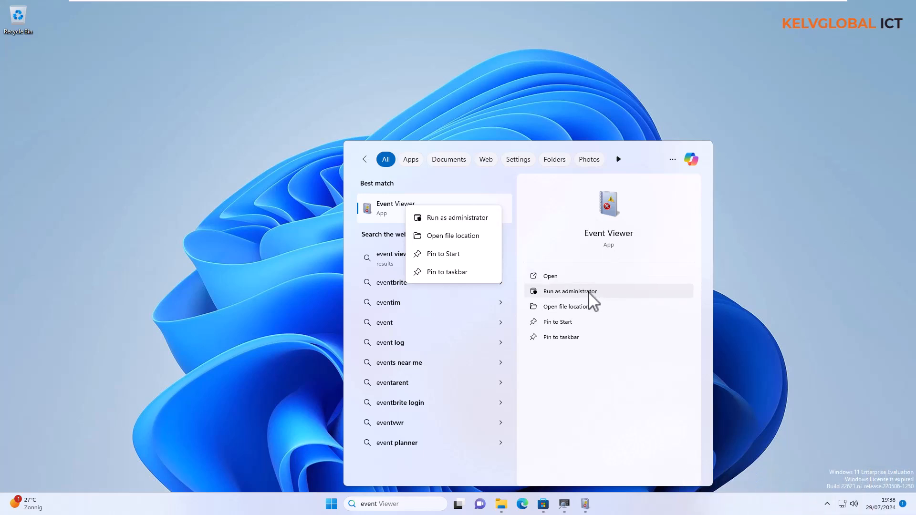
mouse_move(591, 299)
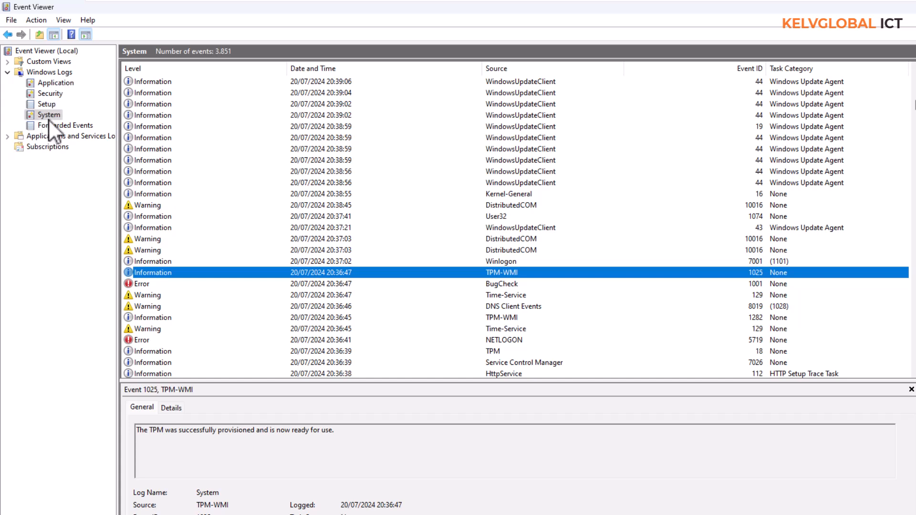
mouse_move(211, 145)
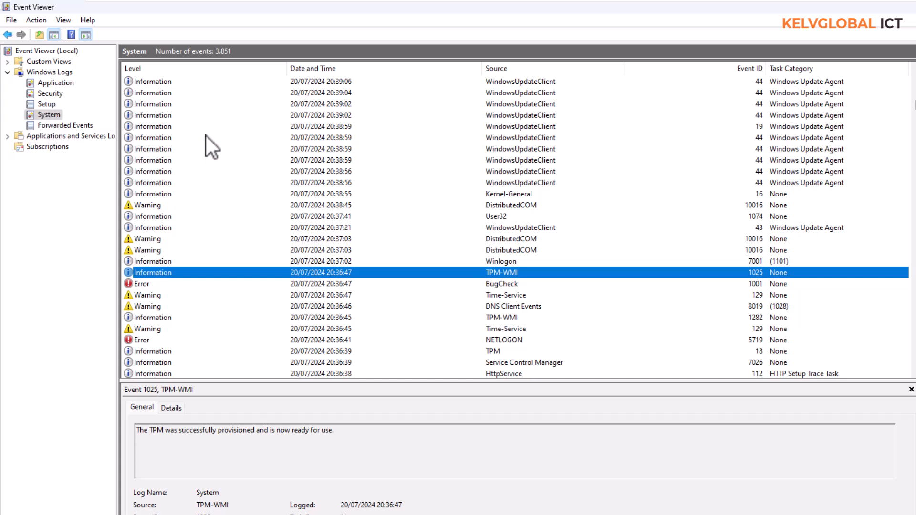
mouse_move(212, 163)
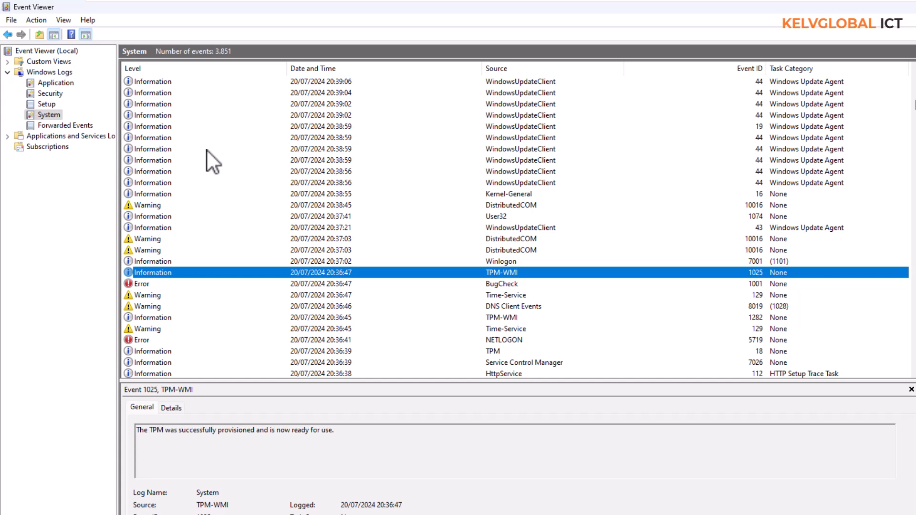
mouse_move(266, 204)
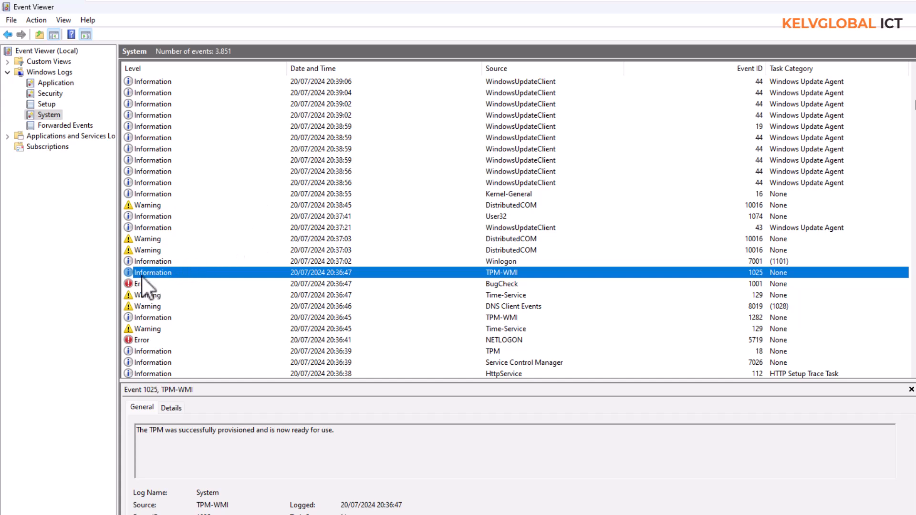
right_click(46, 114)
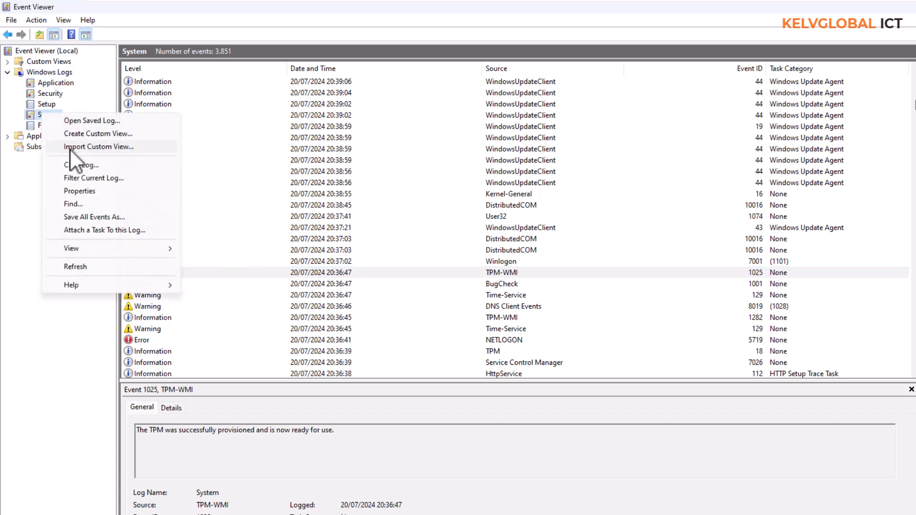
click(93, 178)
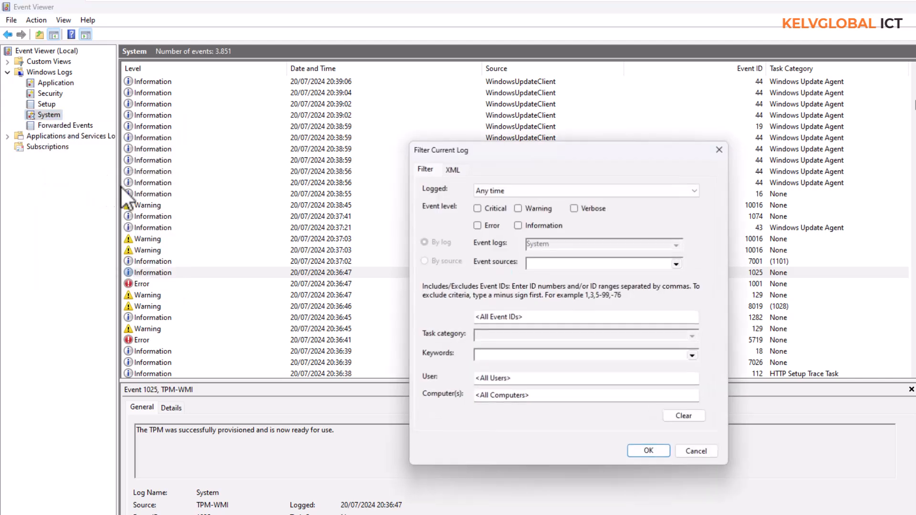
click(477, 225)
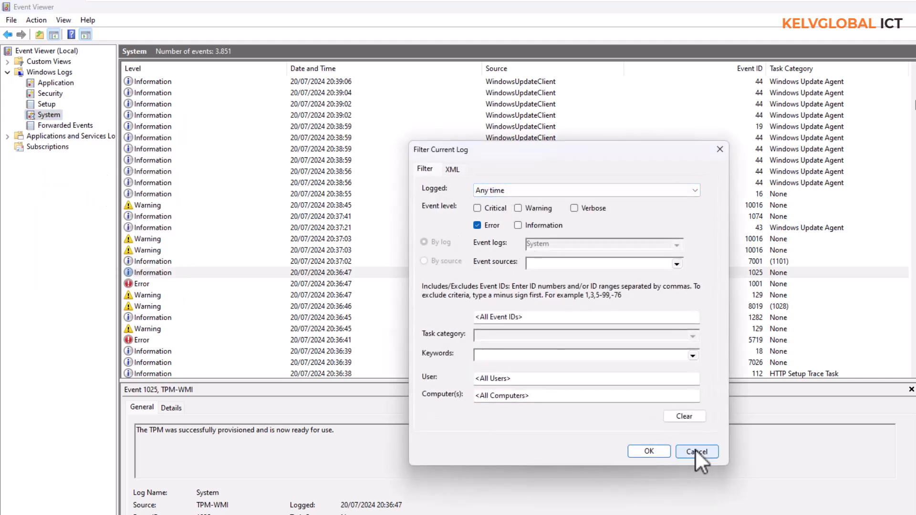
click(696, 451)
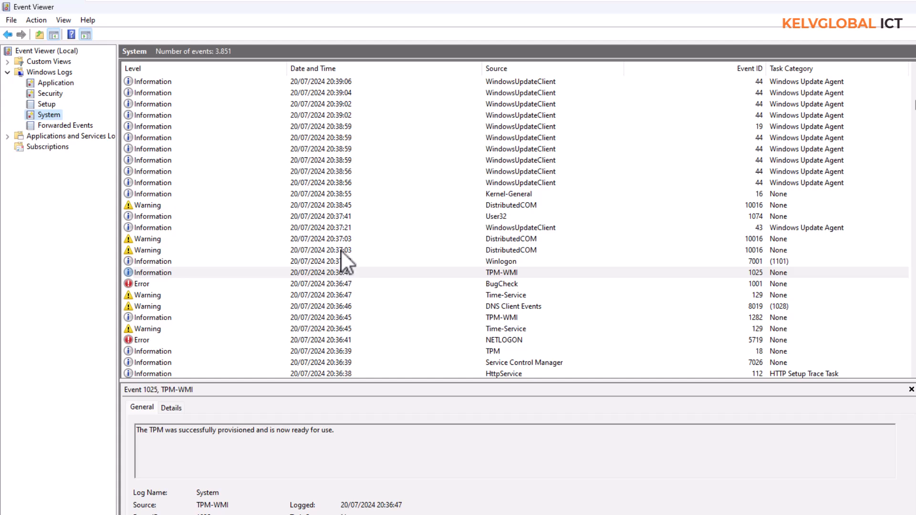
mouse_move(320, 262)
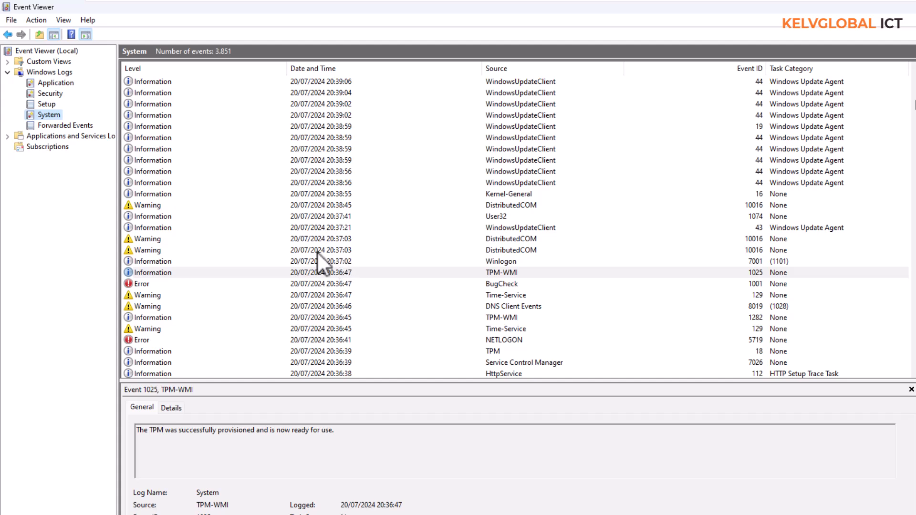
mouse_move(321, 275)
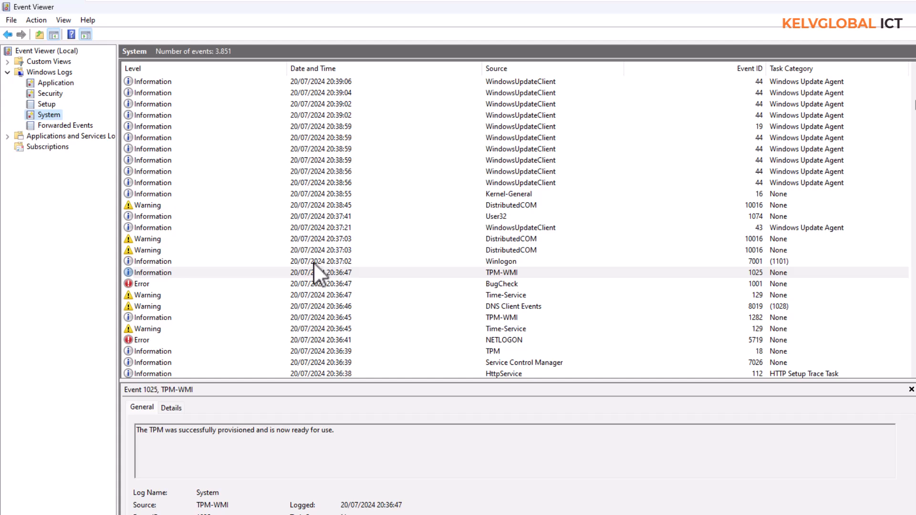
mouse_move(321, 283)
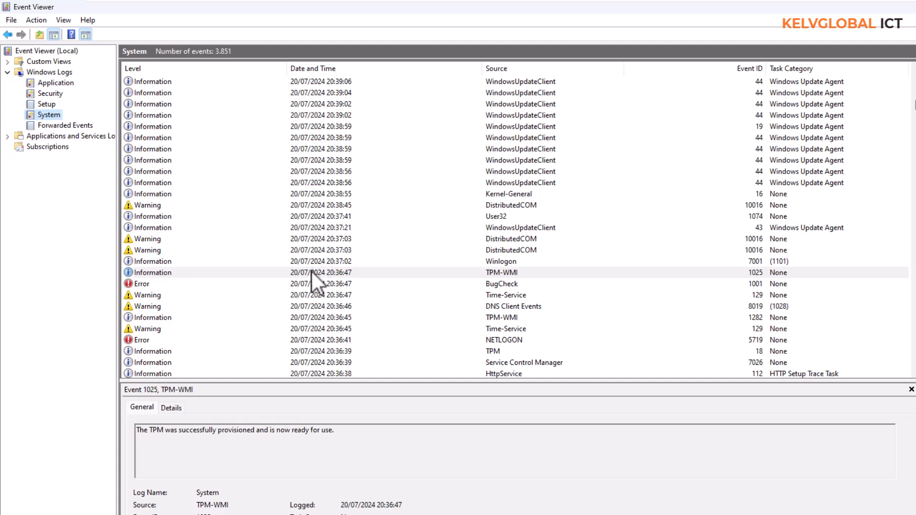
mouse_move(399, 308)
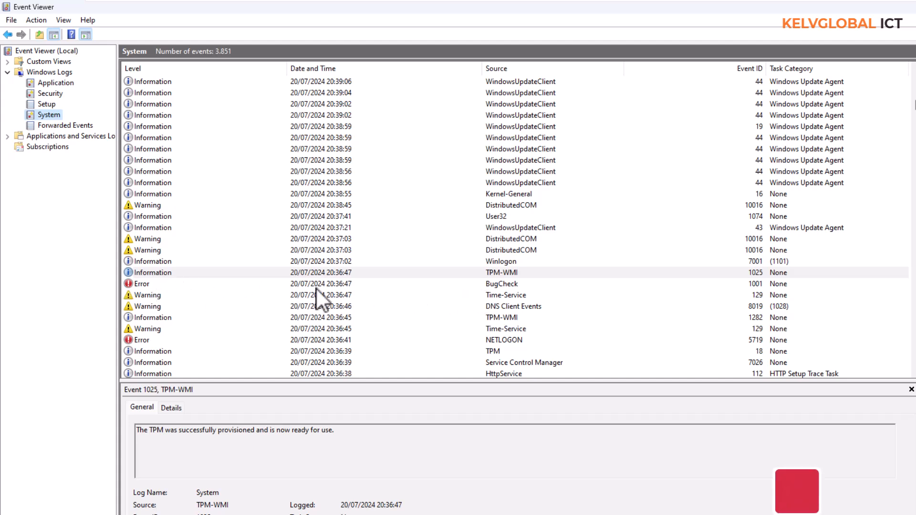
Select the BugCheck Error event 1001 to show its bugcheck code 0x00000124 and MEMORY.DMP dump path
click(500, 284)
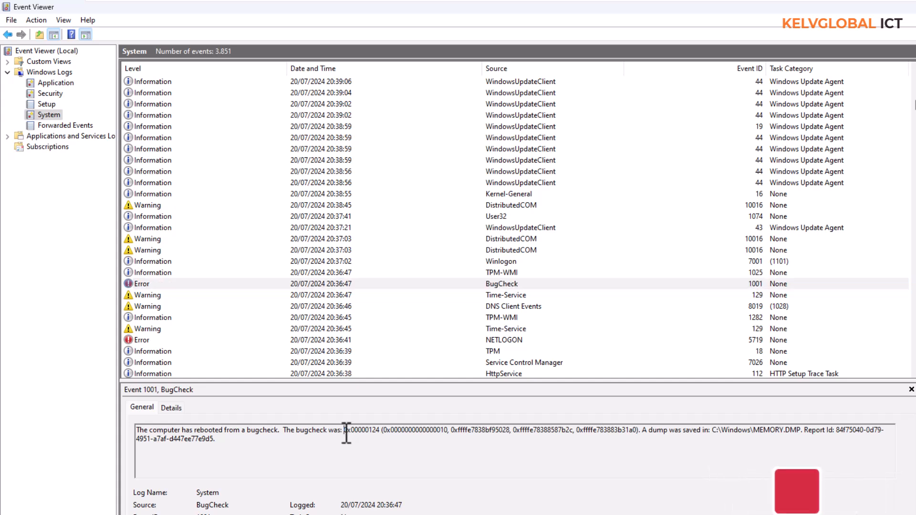
Highlight the bugcheck code 0x00000124 and then its four parameters in the event description
double_click(360, 431)
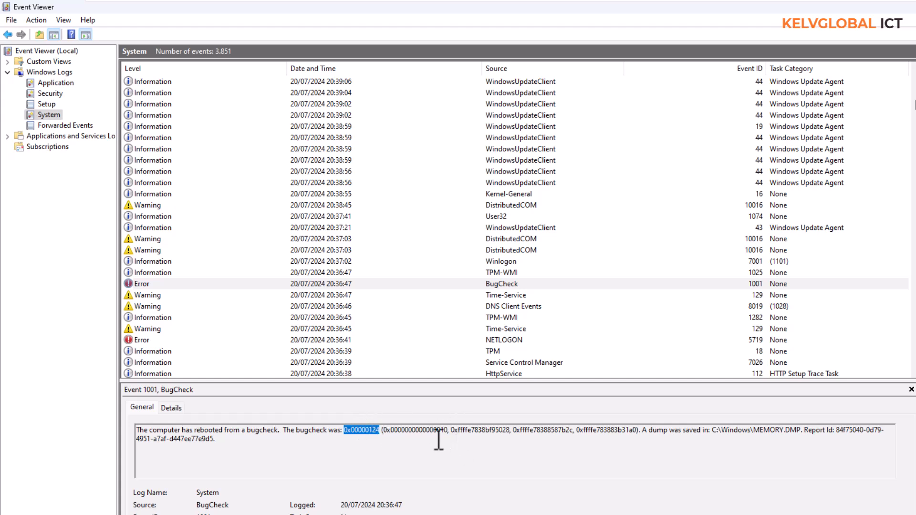
mouse_move(387, 435)
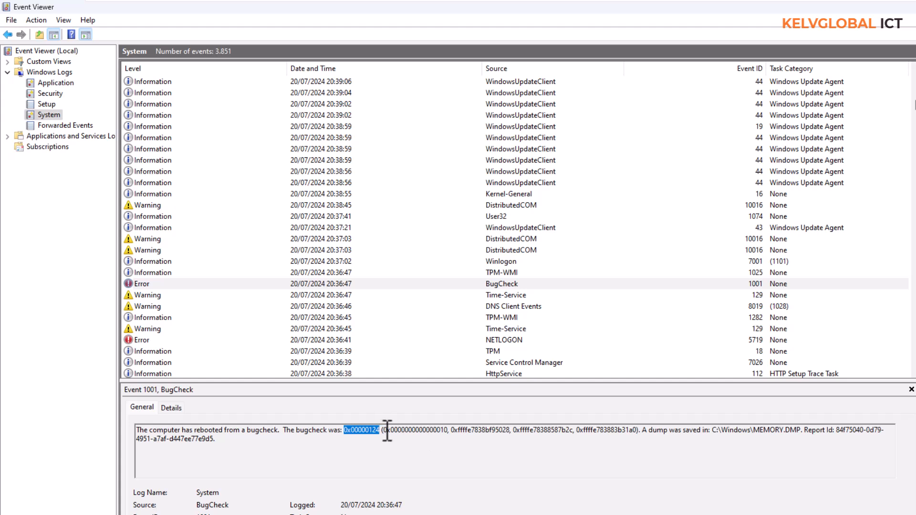
drag(382, 430, 561, 430)
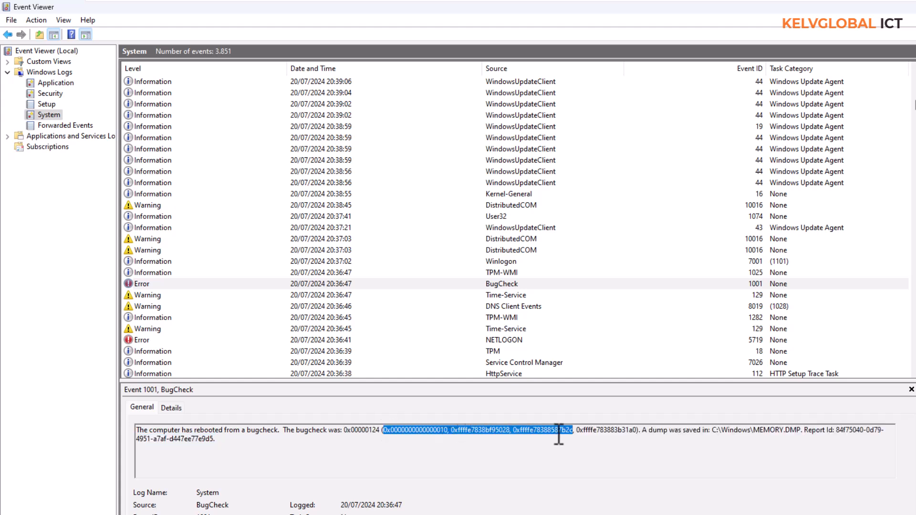
drag(558, 435, 635, 435)
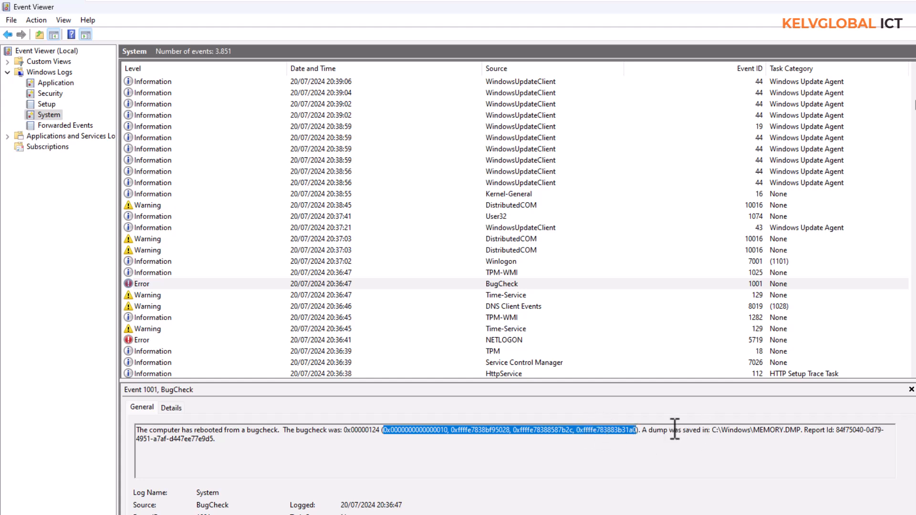
mouse_move(738, 435)
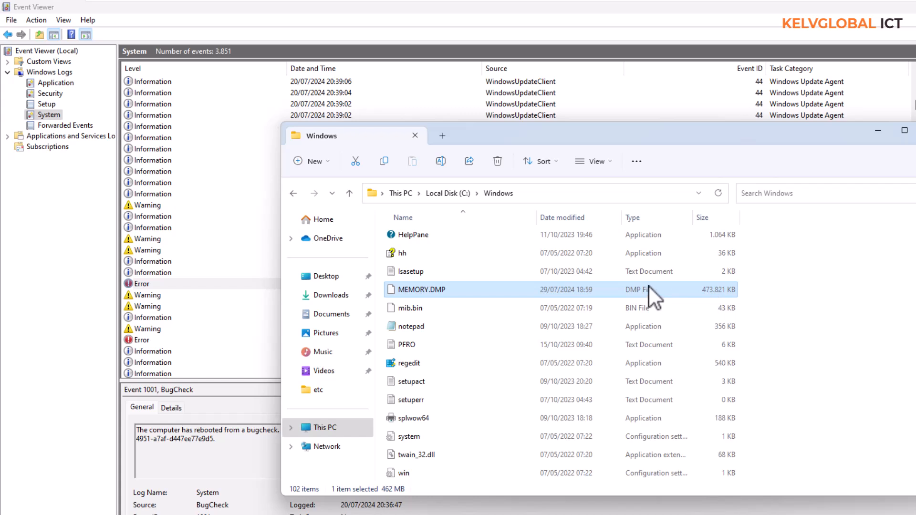
mouse_move(474, 294)
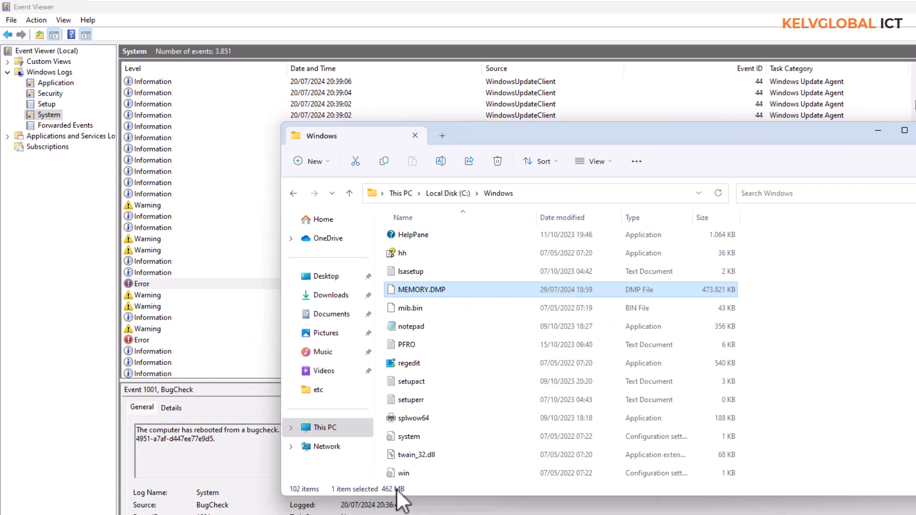
mouse_move(496, 403)
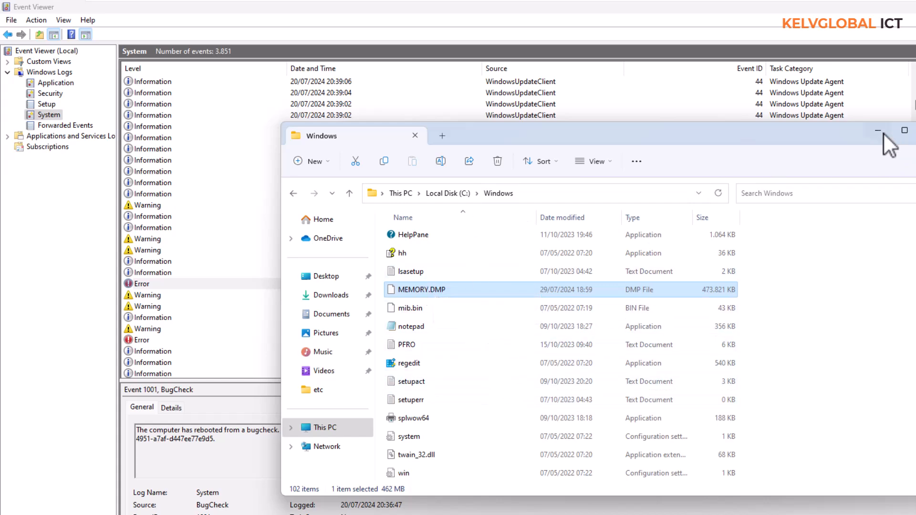
Minimize the File Explorer window so Event Viewer's BugCheck event details are in front again
click(878, 130)
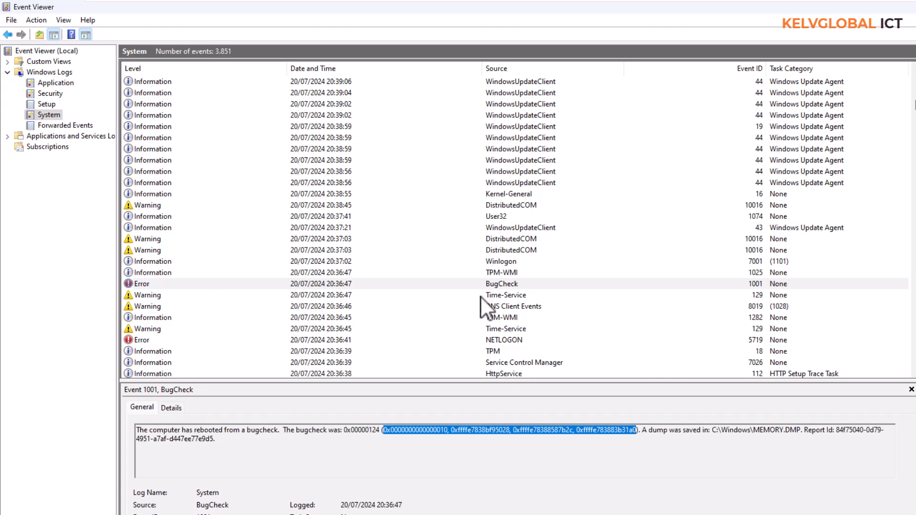
mouse_move(487, 306)
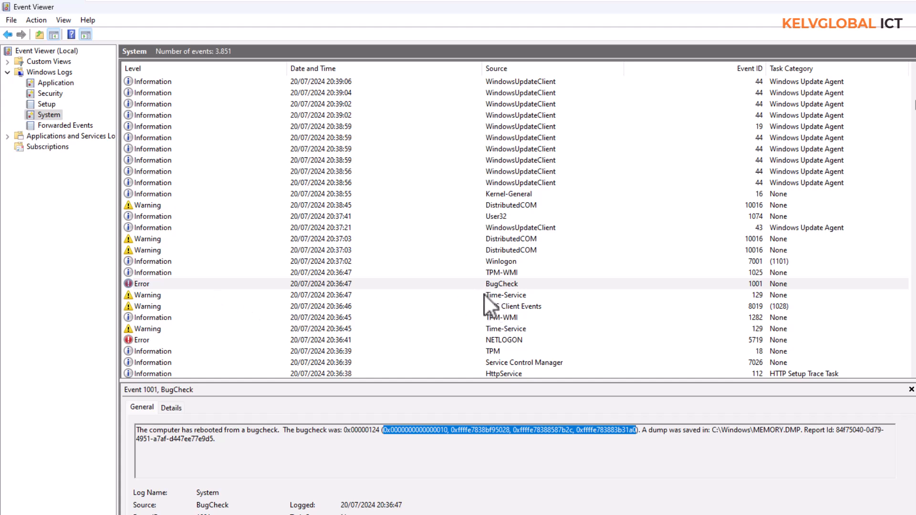
mouse_move(428, 409)
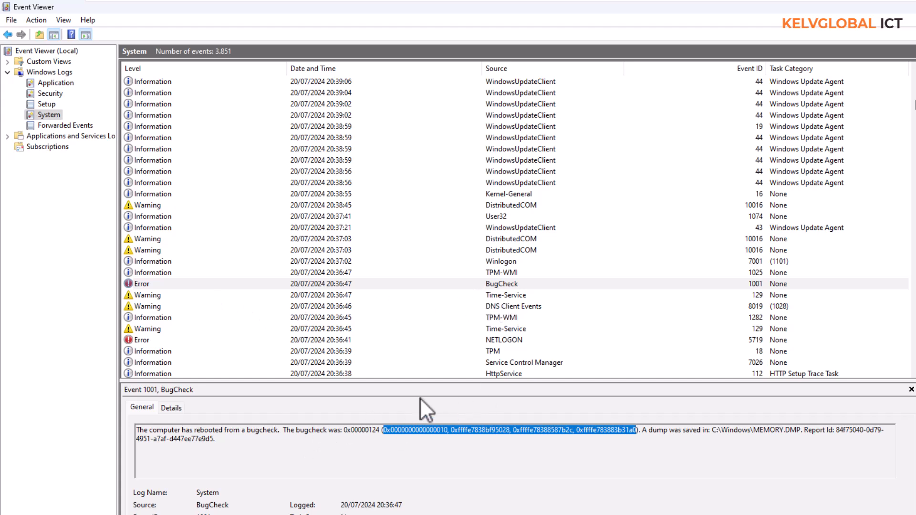
mouse_move(517, 315)
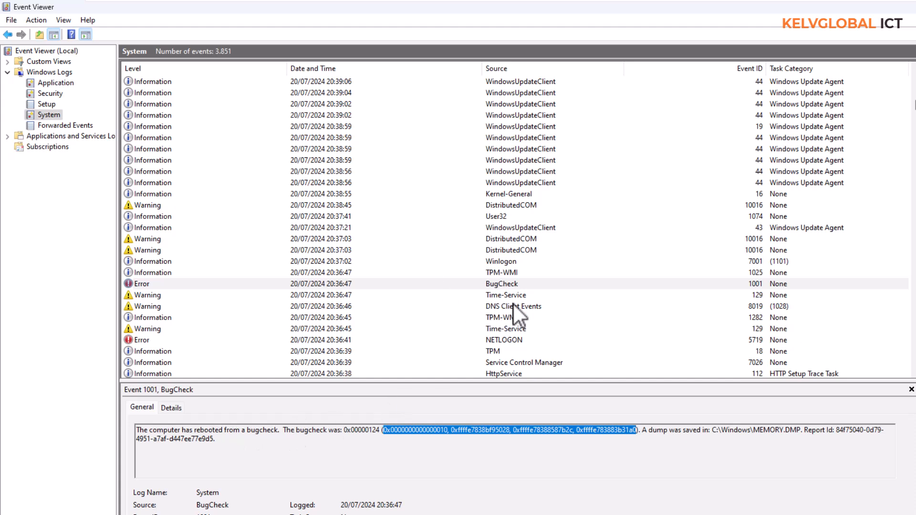
mouse_move(426, 308)
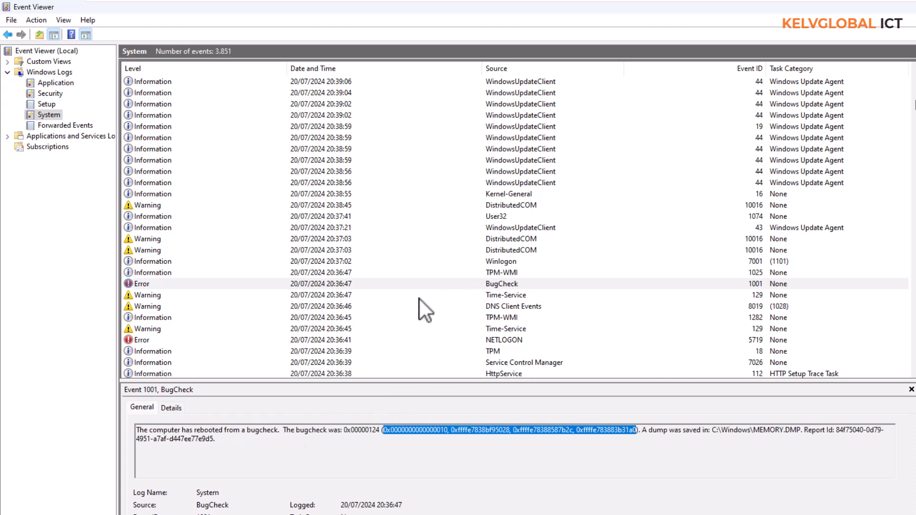
mouse_move(427, 309)
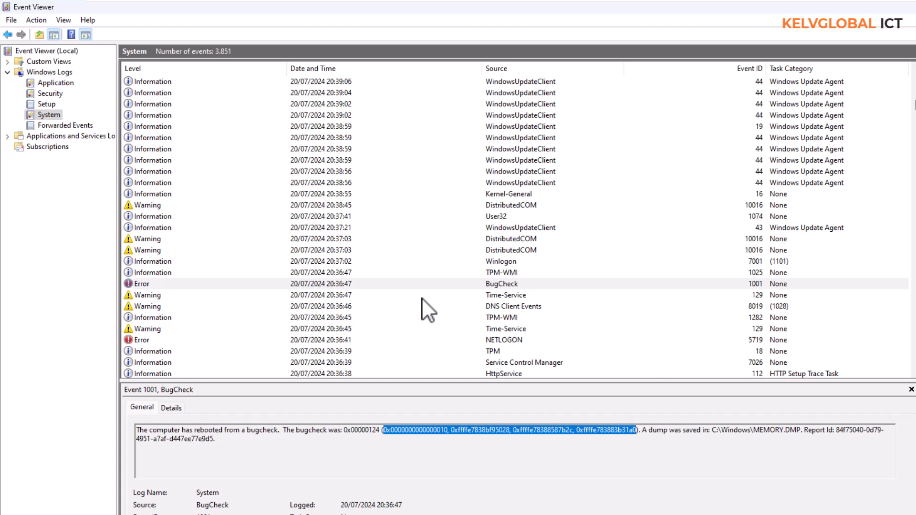
mouse_move(674, 440)
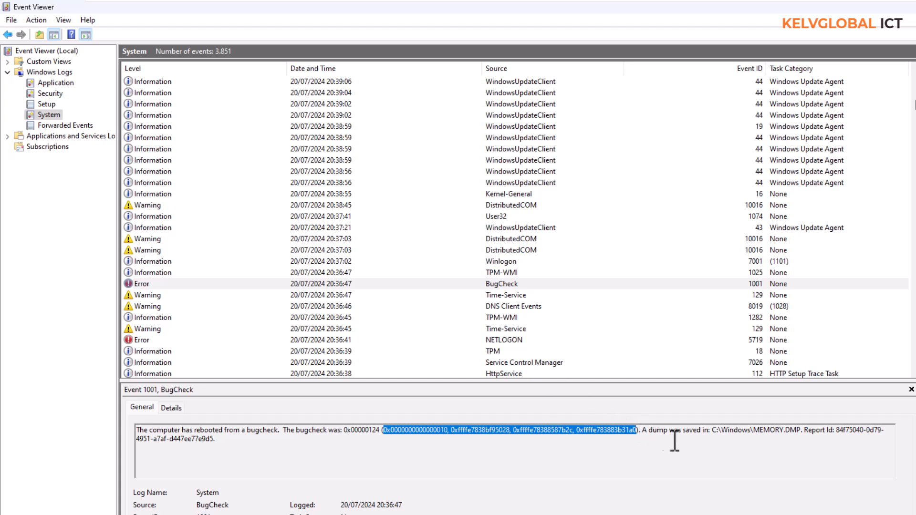
mouse_move(582, 354)
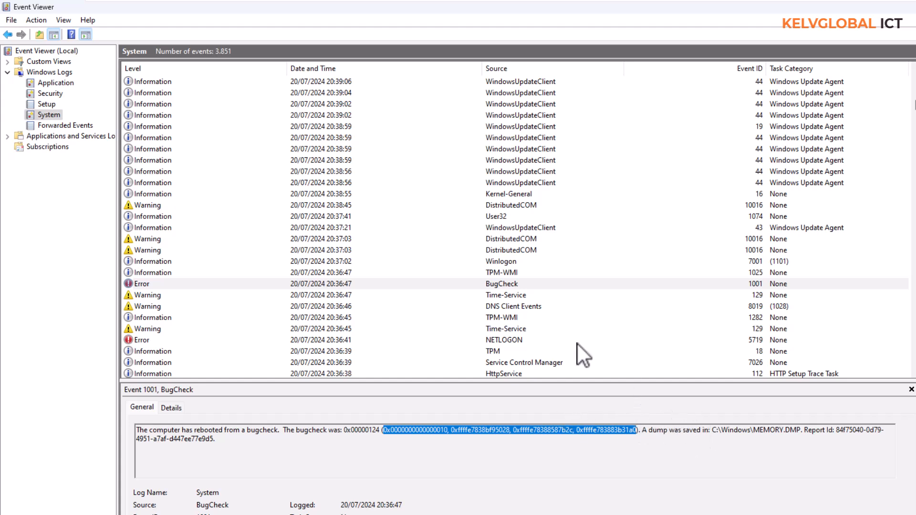
click(513, 307)
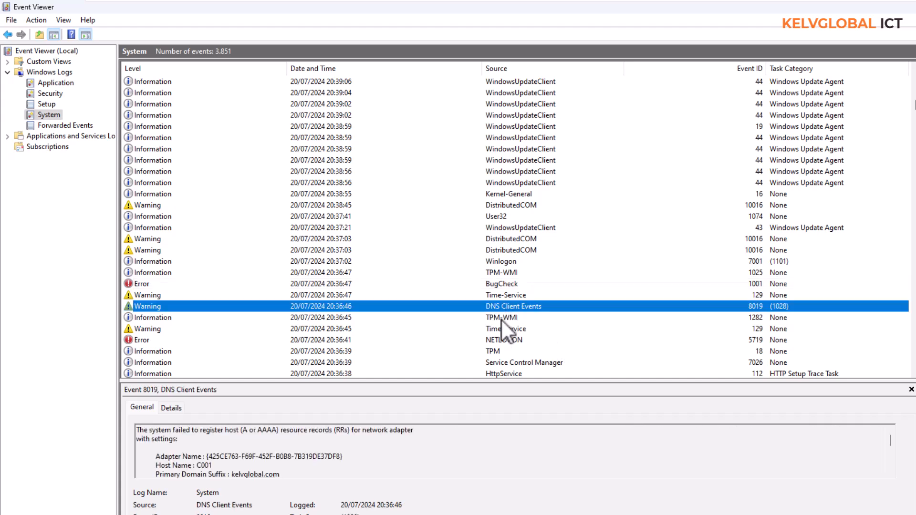
click(500, 283)
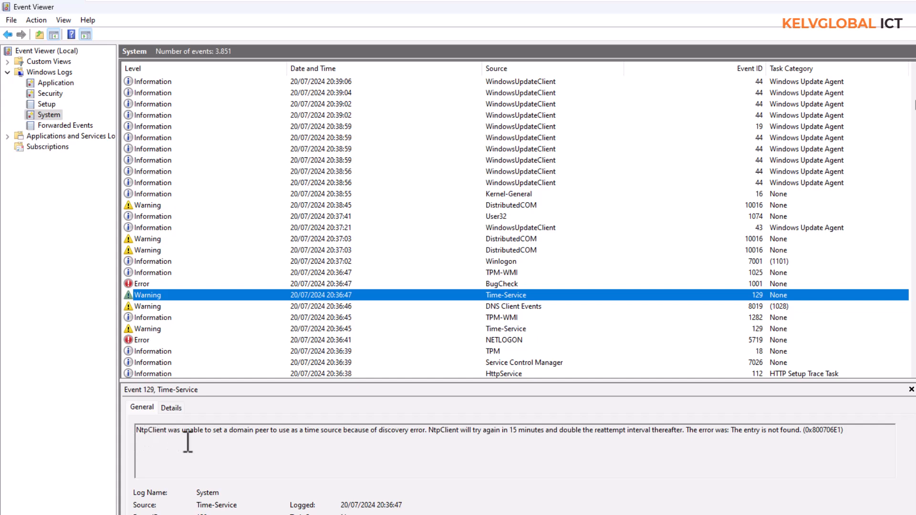
mouse_move(446, 359)
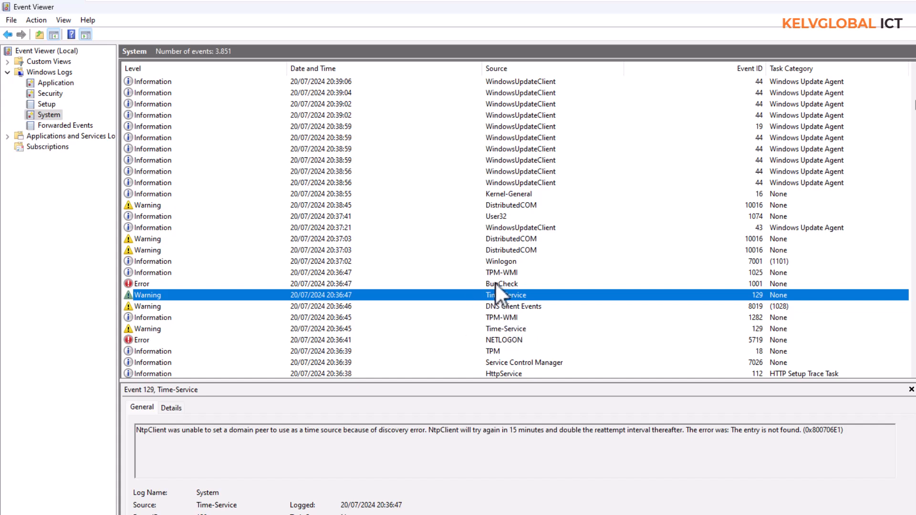
click(513, 307)
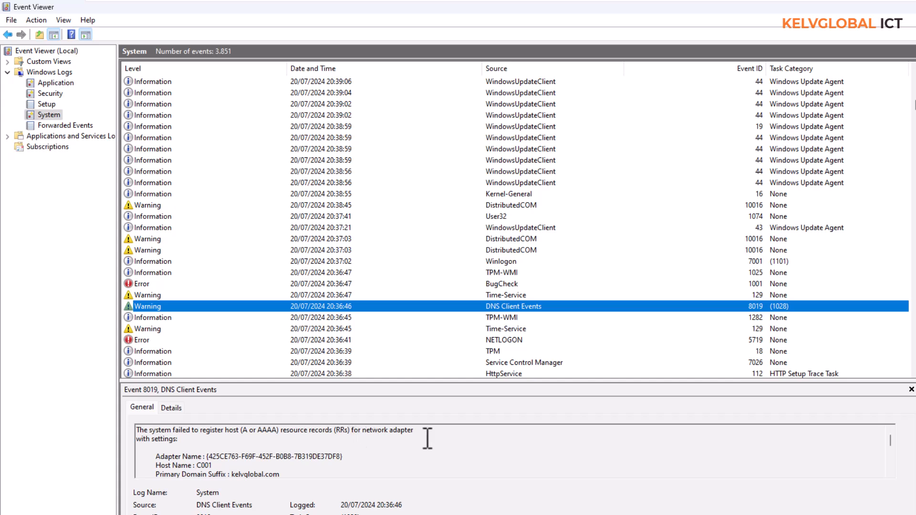
mouse_move(507, 341)
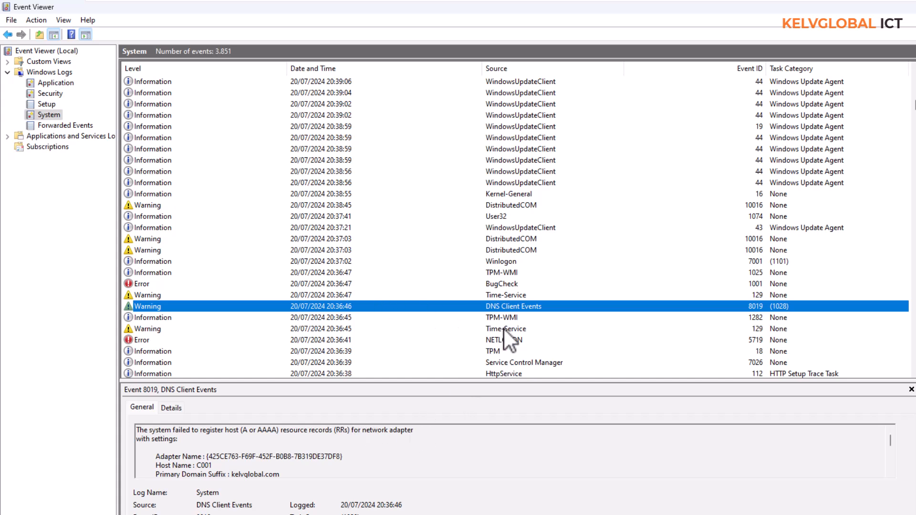
mouse_move(507, 344)
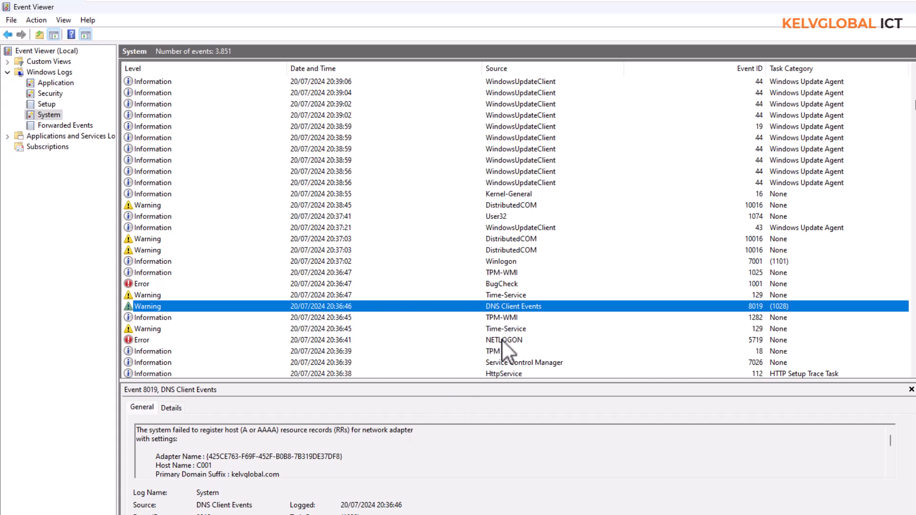
click(492, 351)
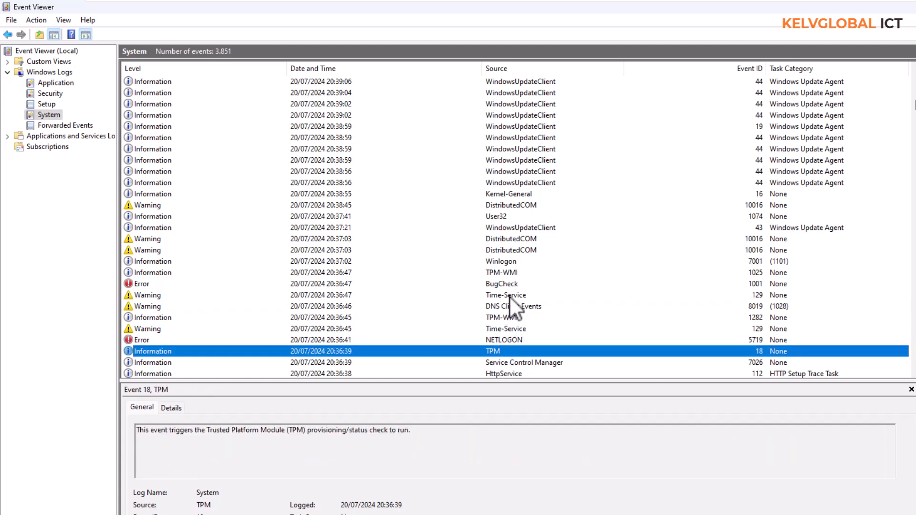
click(501, 284)
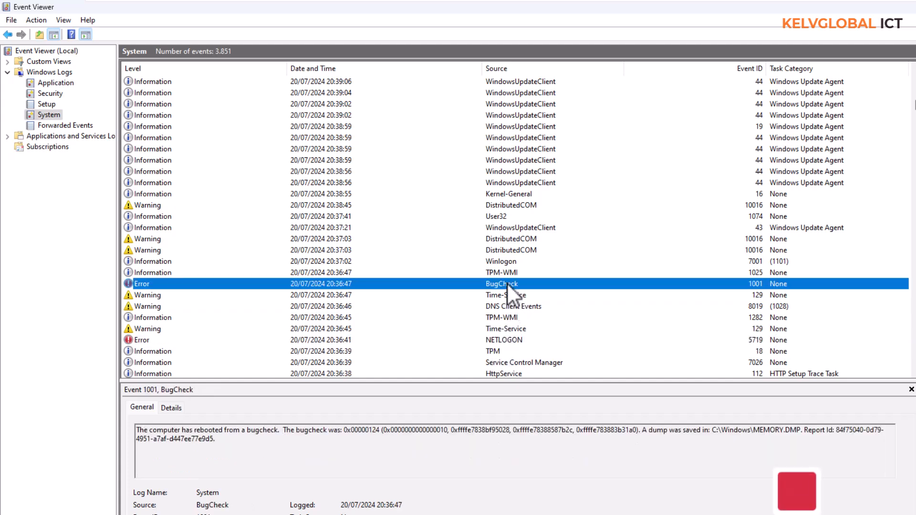